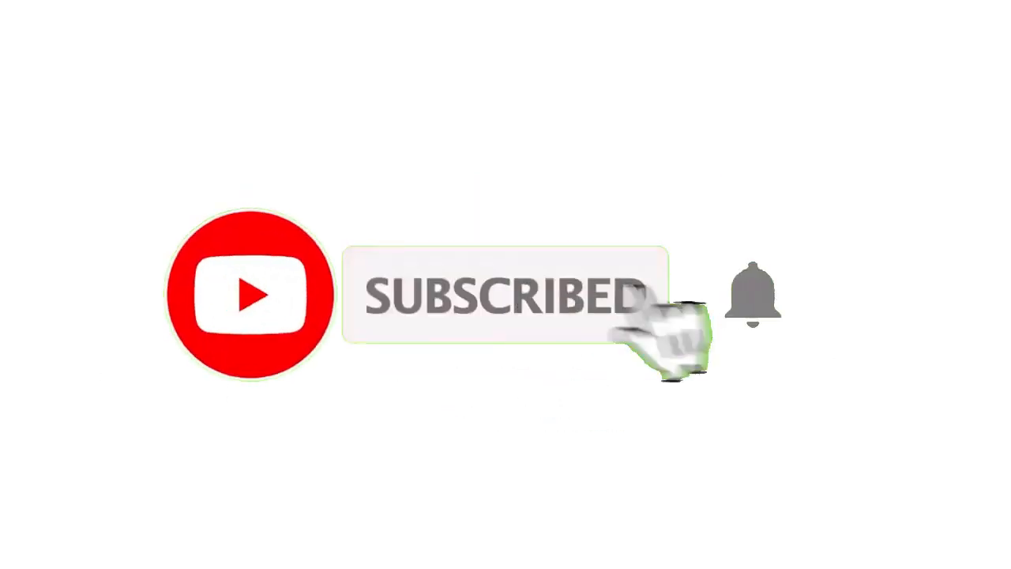
{"action": "left_click", "coordinate": [752, 294]}
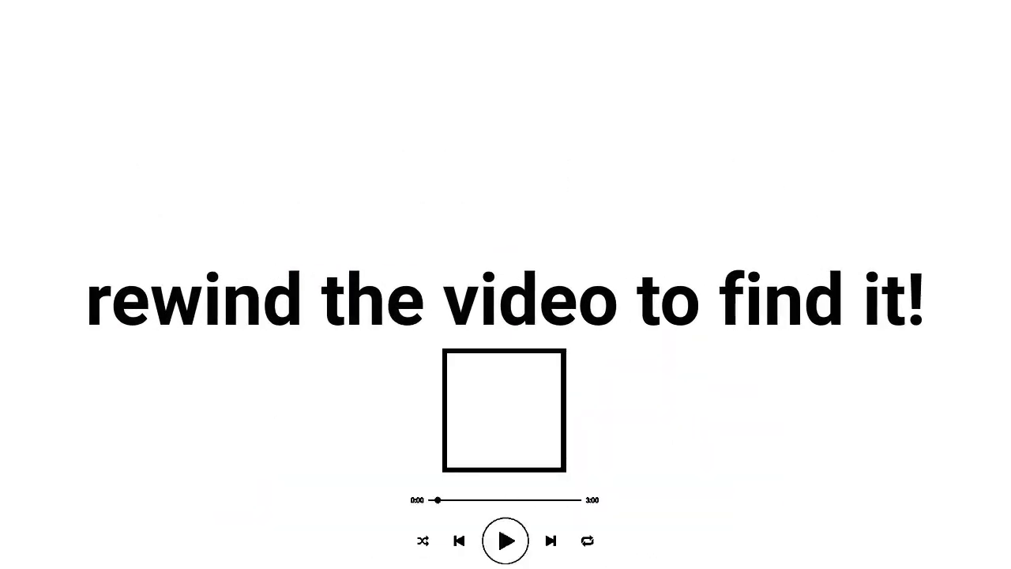
{"action": "left_click", "coordinate": [504, 540]}
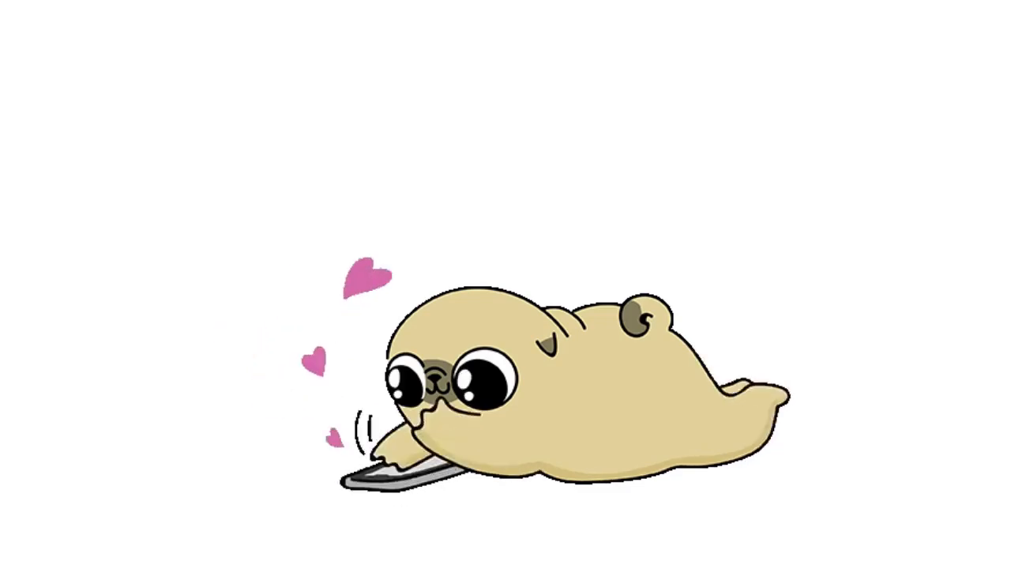